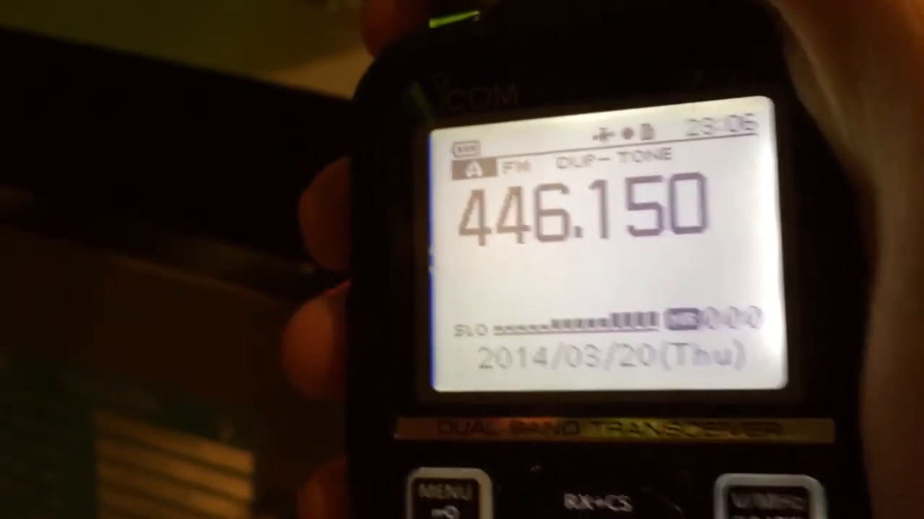
pyautogui.click(444, 490)
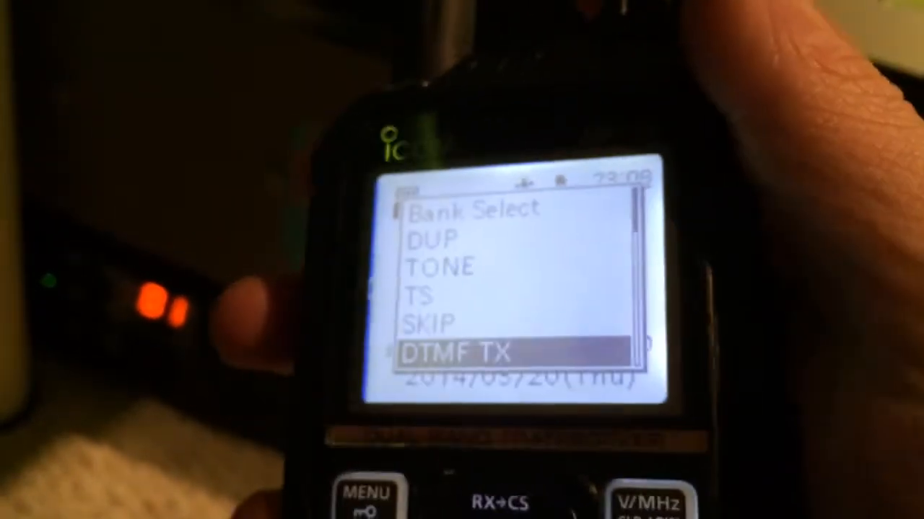